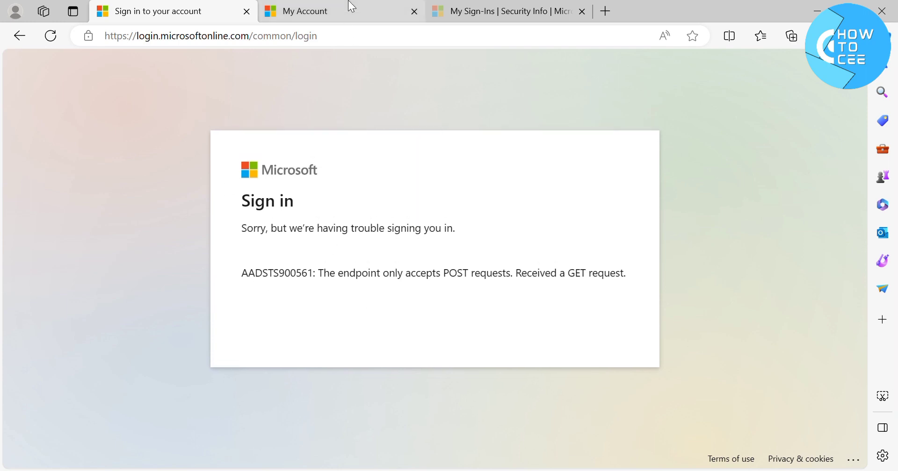
# Step: Leave the sign-in error page for the My Account overview
pyautogui.click(312, 11)
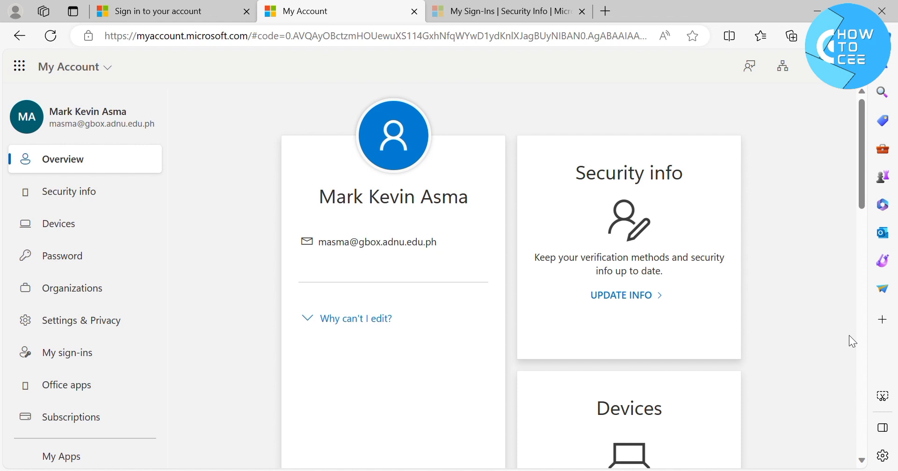
pyautogui.moveTo(249, 167)
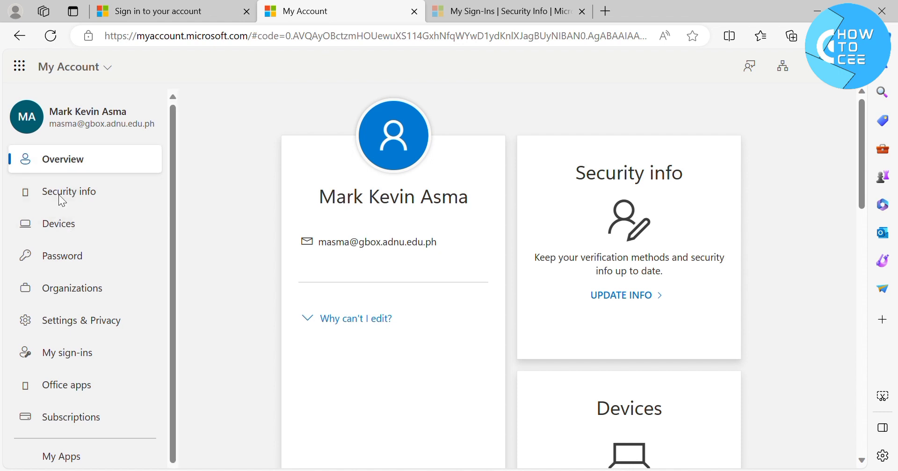
pyautogui.moveTo(99, 331)
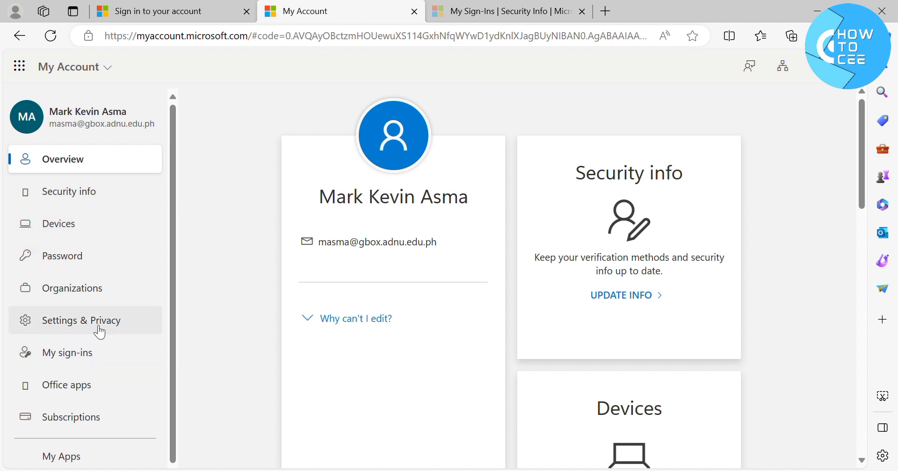
# Step: Go to Security info from the account overview's left menu
pyautogui.click(68, 191)
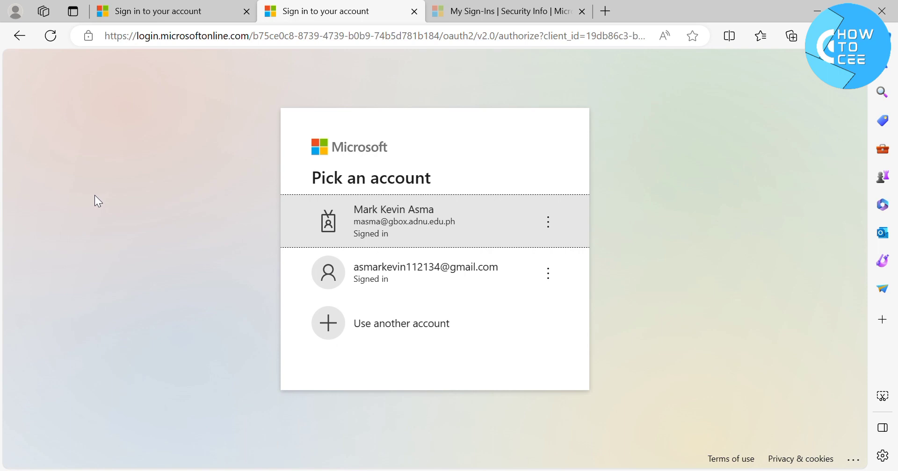
pyautogui.moveTo(406, 251)
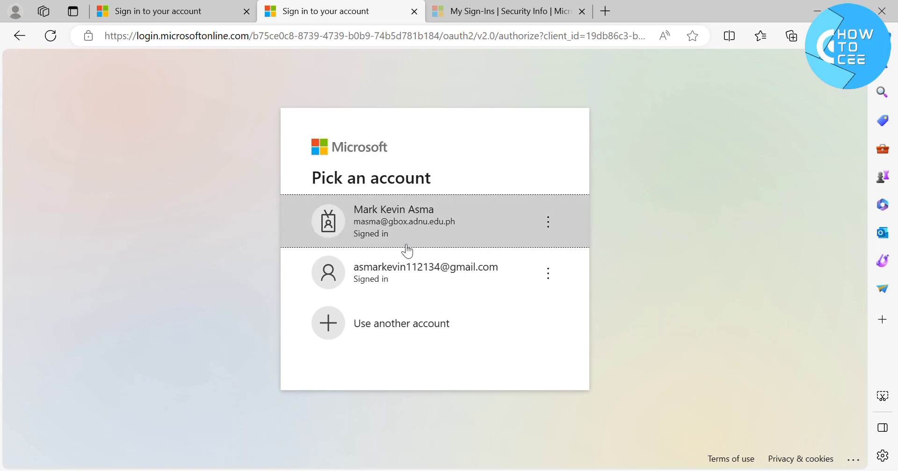
pyautogui.moveTo(443, 221)
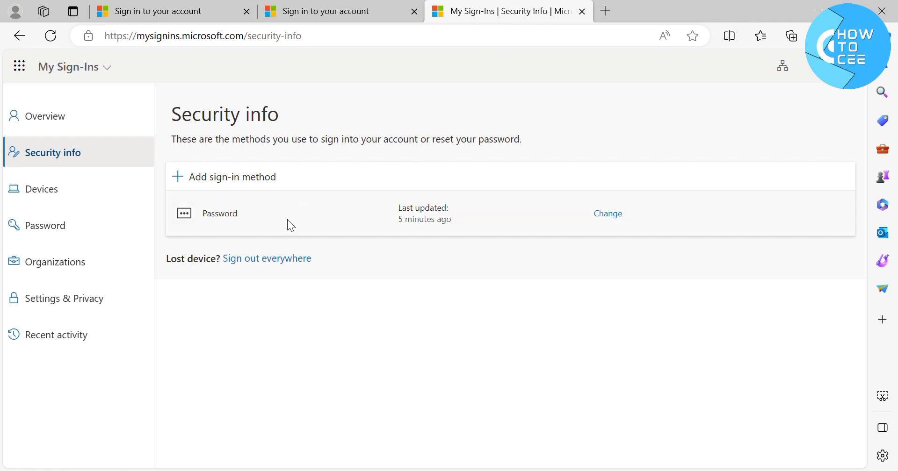
pyautogui.moveTo(259, 199)
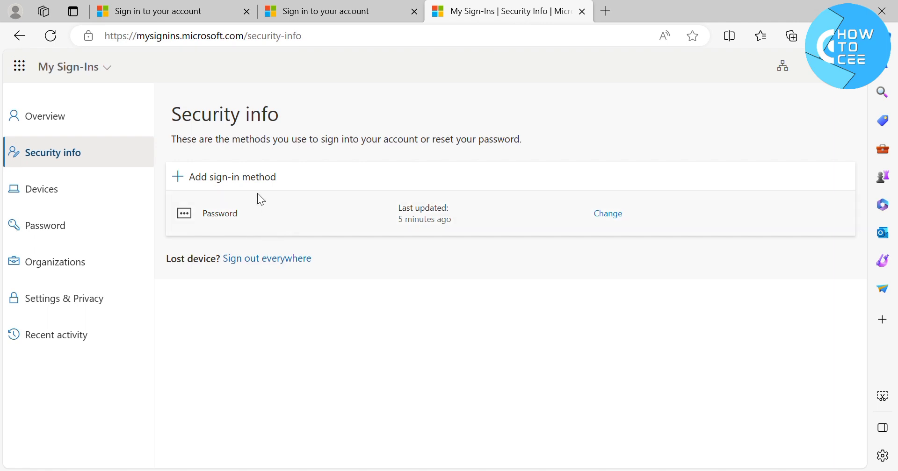
pyautogui.moveTo(314, 156)
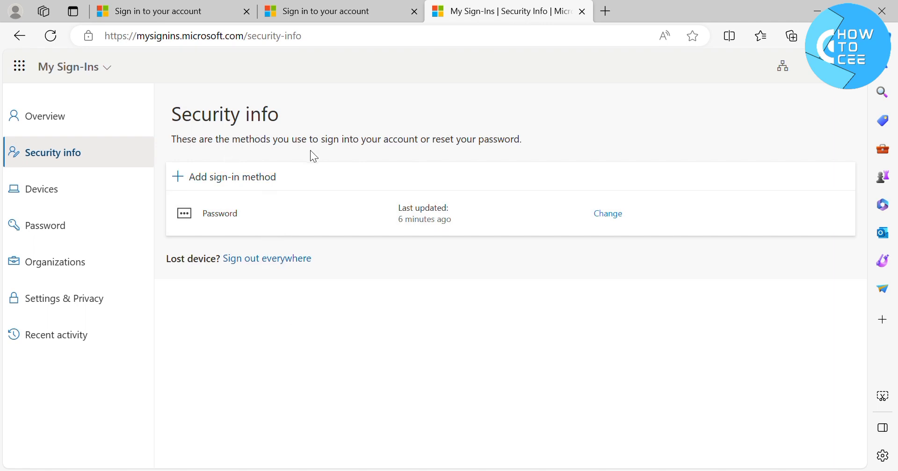
pyautogui.moveTo(505, 162)
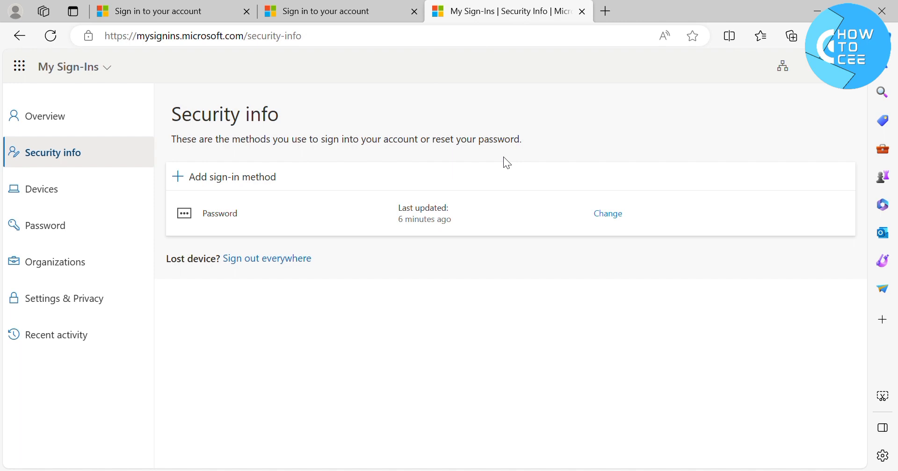
pyautogui.moveTo(232, 177)
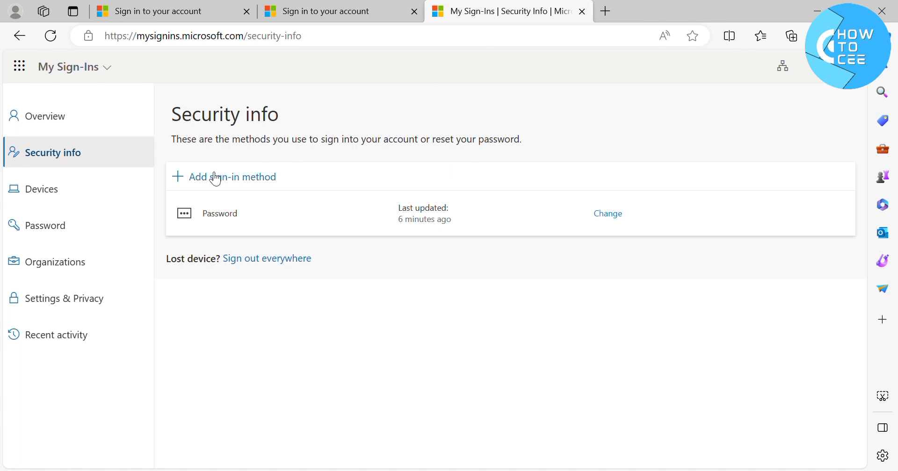
# Step: Start adding a sign-in method and choose Authenticator app from the method list
pyautogui.click(224, 177)
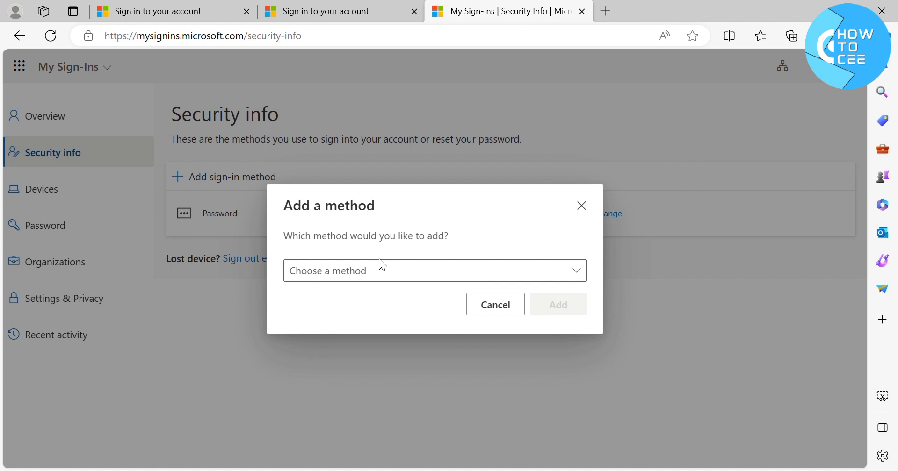
pyautogui.moveTo(406, 269)
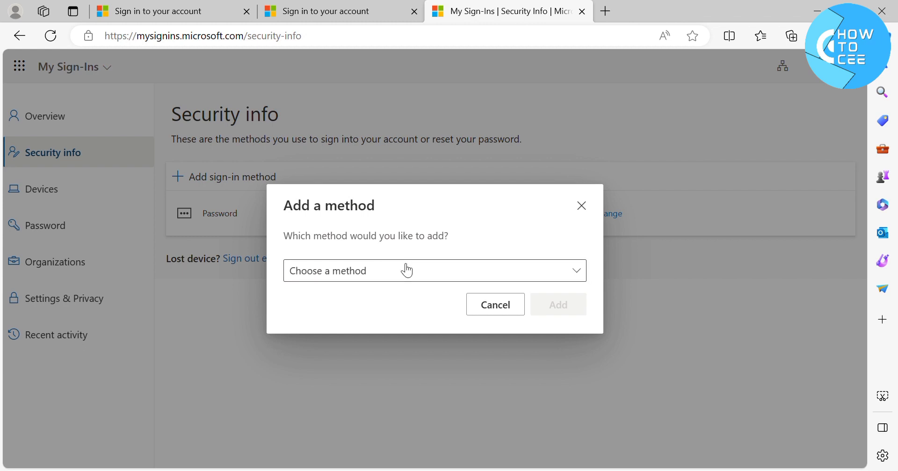
pyautogui.click(434, 270)
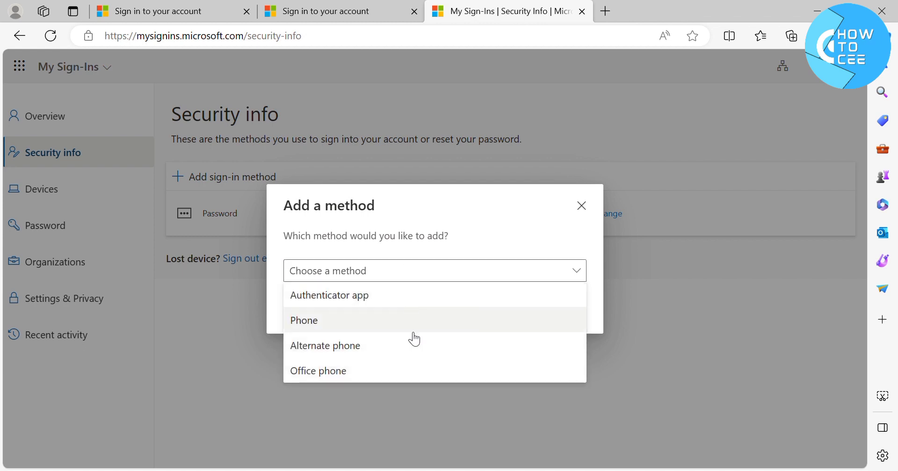
pyautogui.moveTo(361, 301)
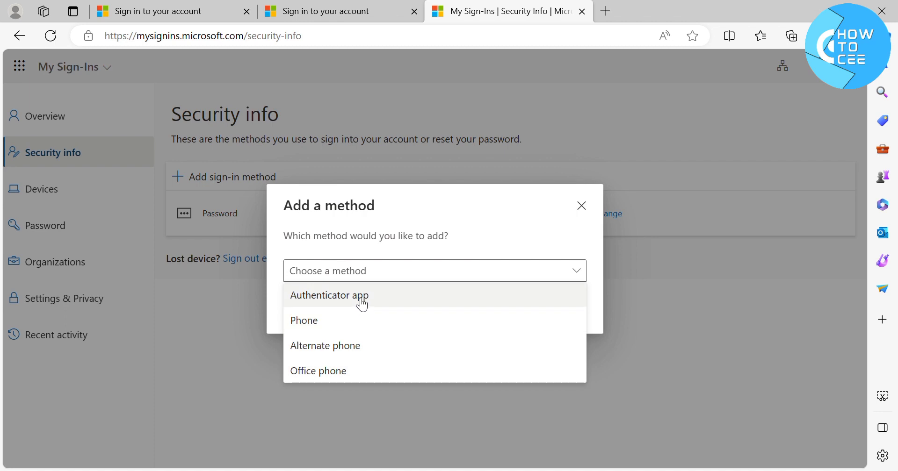
pyautogui.click(329, 295)
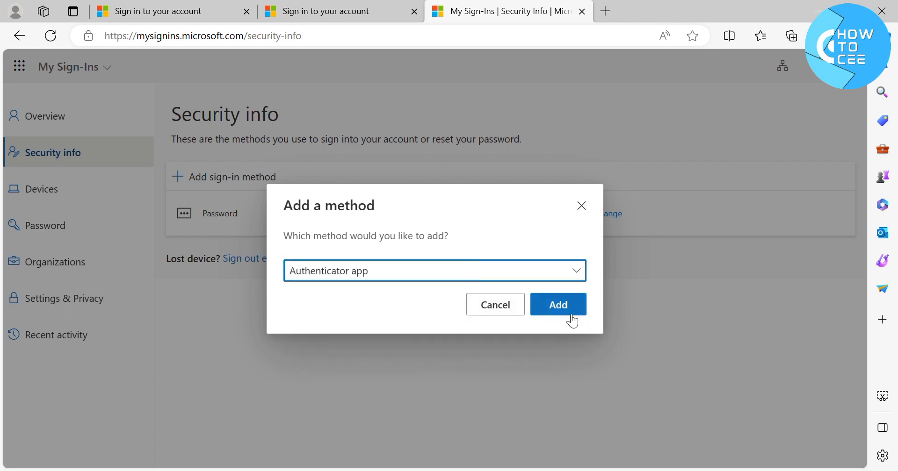
# Step: Add the Authenticator app method and continue past the 'Start by getting the app' step
pyautogui.click(557, 304)
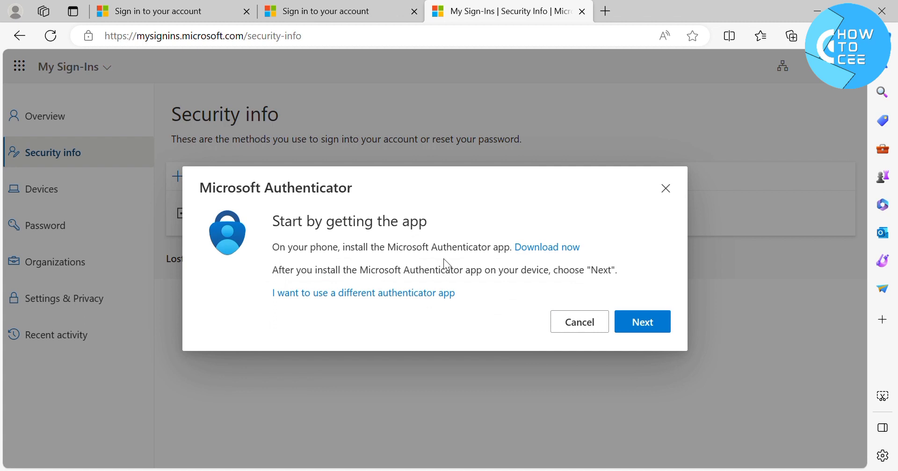
pyautogui.moveTo(546, 247)
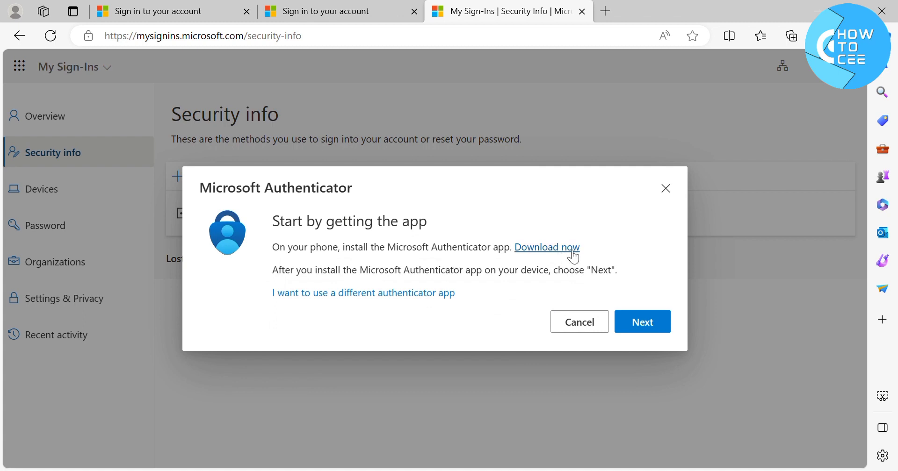
pyautogui.moveTo(615, 337)
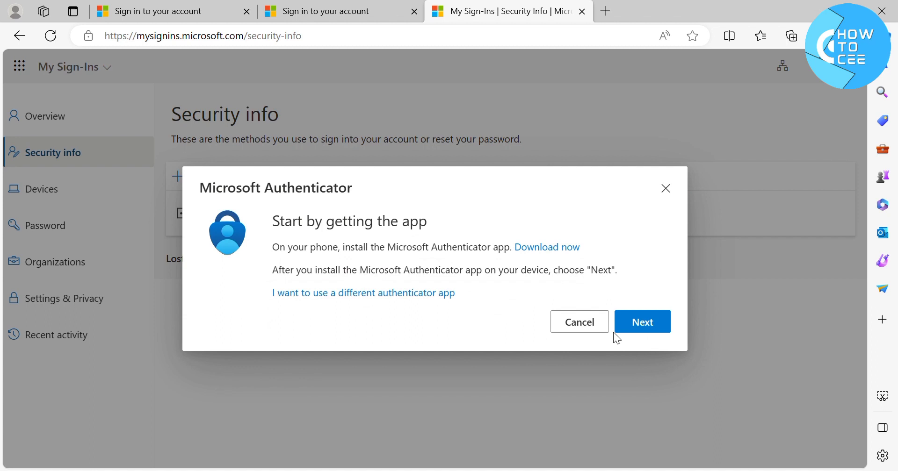
pyautogui.moveTo(642, 321)
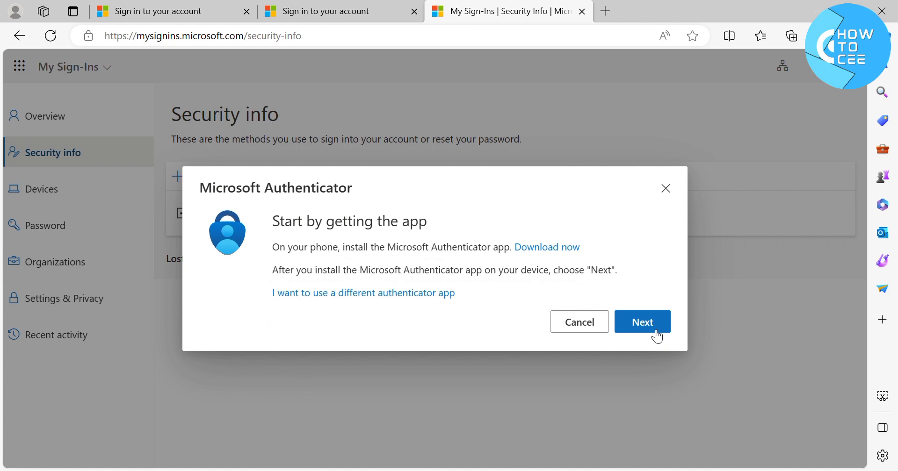
pyautogui.moveTo(652, 329)
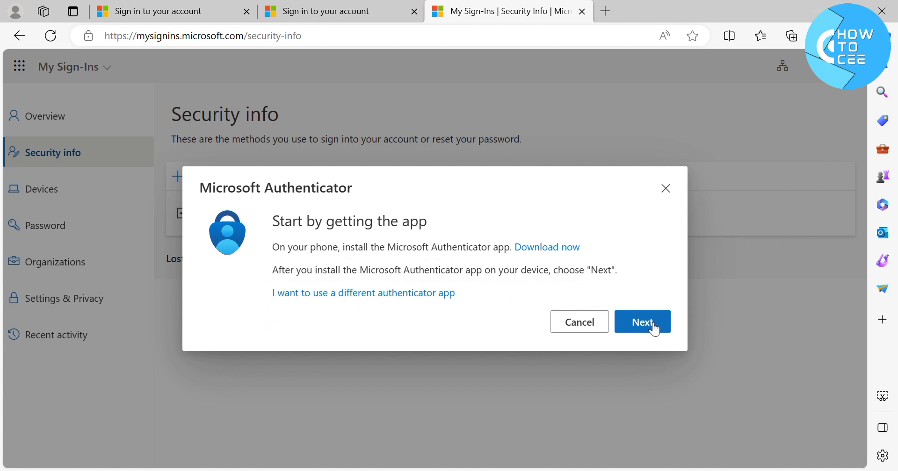
pyautogui.click(641, 322)
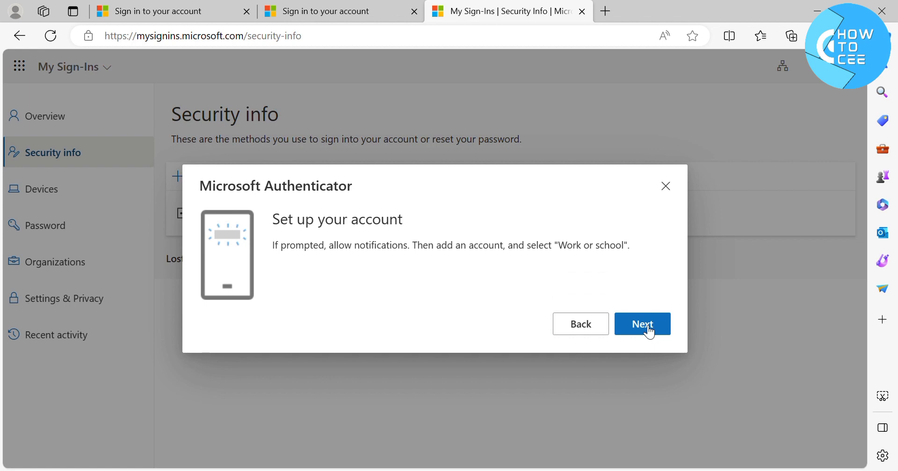
# Step: Continue past 'Set up your account' to display the Authenticator QR code
pyautogui.click(641, 323)
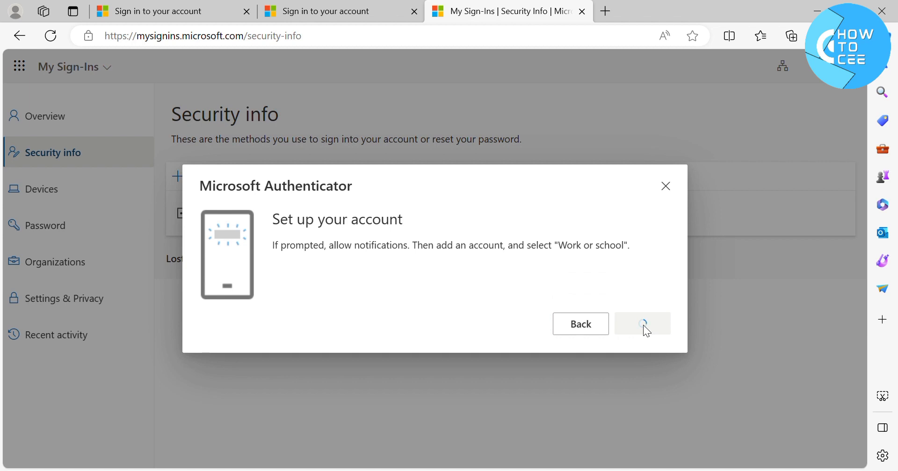
pyautogui.click(641, 324)
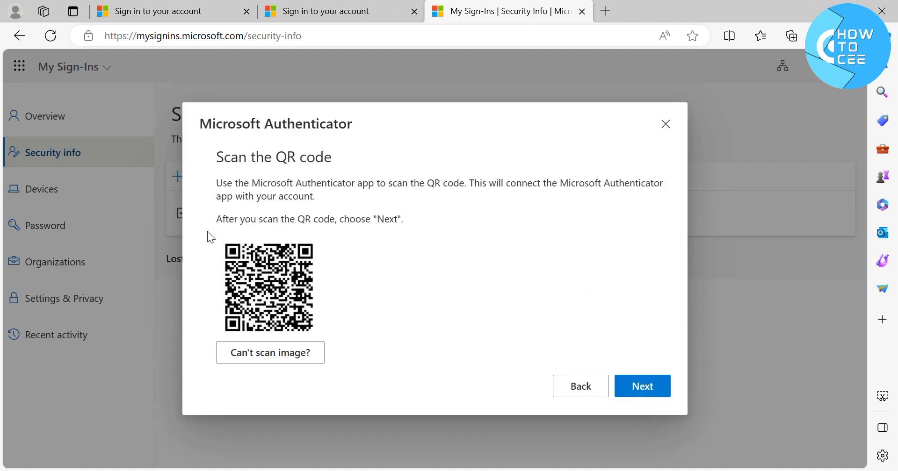
pyautogui.moveTo(639, 245)
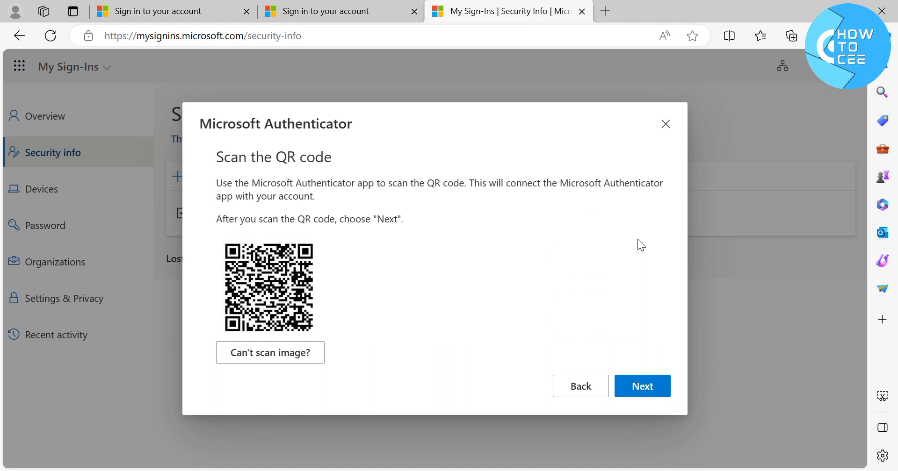
pyautogui.moveTo(487, 162)
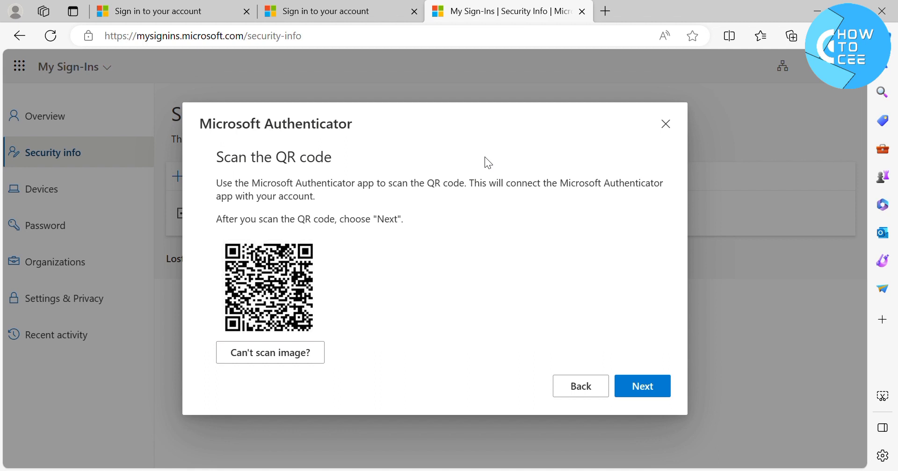
pyautogui.moveTo(468, 149)
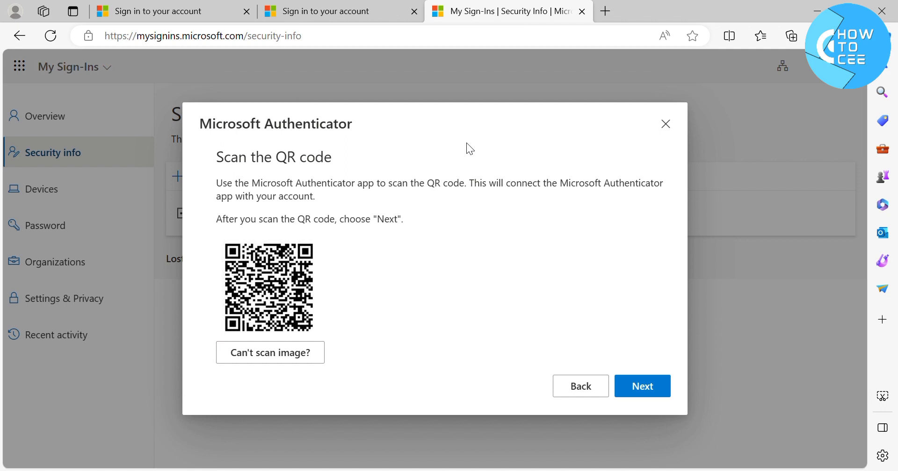
pyautogui.moveTo(277, 392)
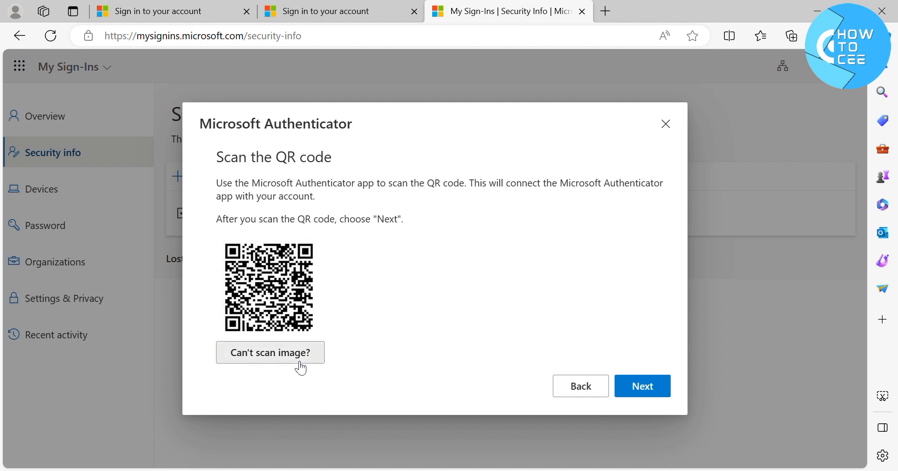
# Step: Use 'Can't scan image?' to reveal the manual activation code and URL
pyautogui.click(269, 352)
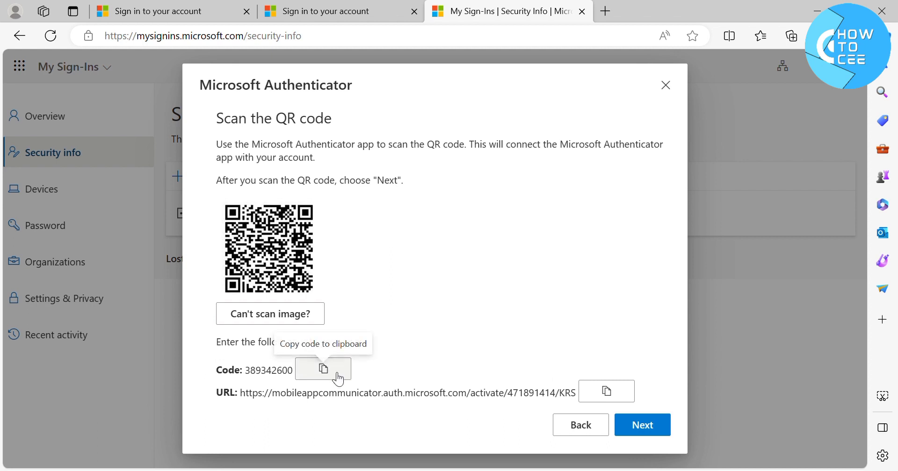
pyautogui.moveTo(447, 344)
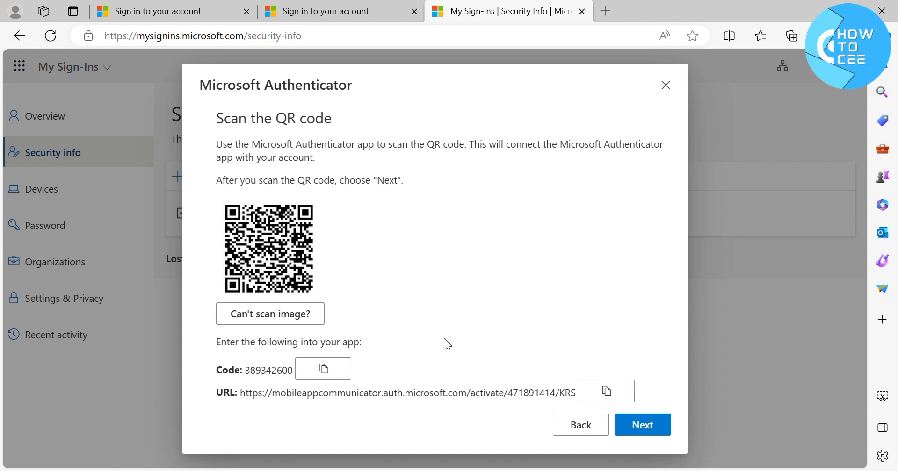
pyautogui.moveTo(605, 392)
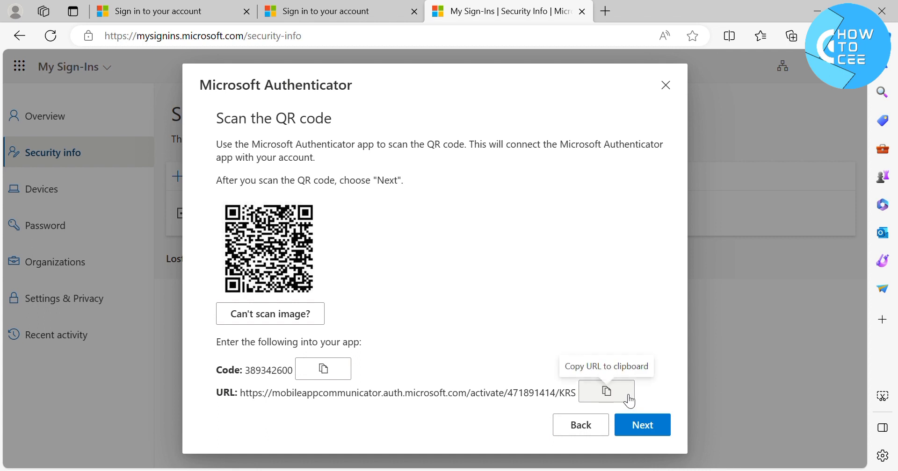
pyautogui.moveTo(606, 391)
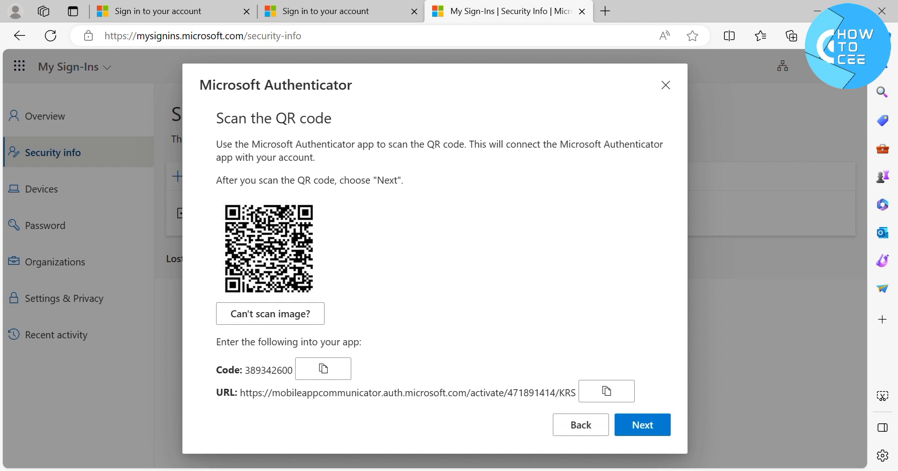
pyautogui.moveTo(343, 329)
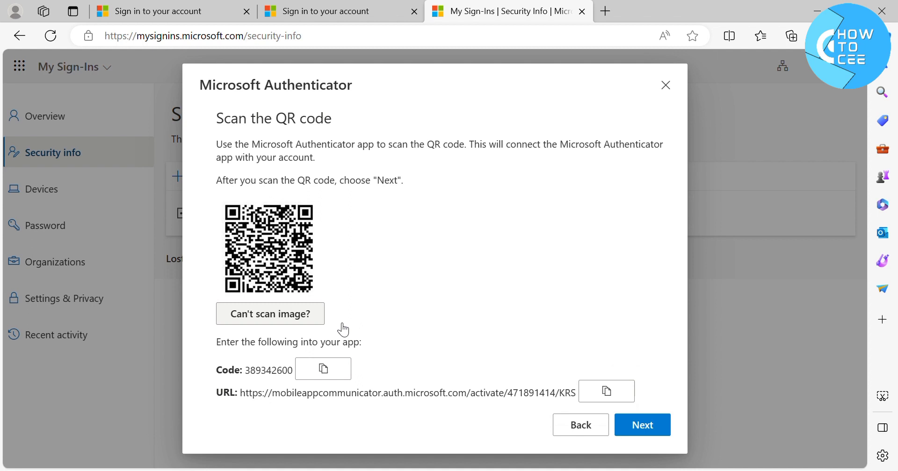
pyautogui.moveTo(580, 424)
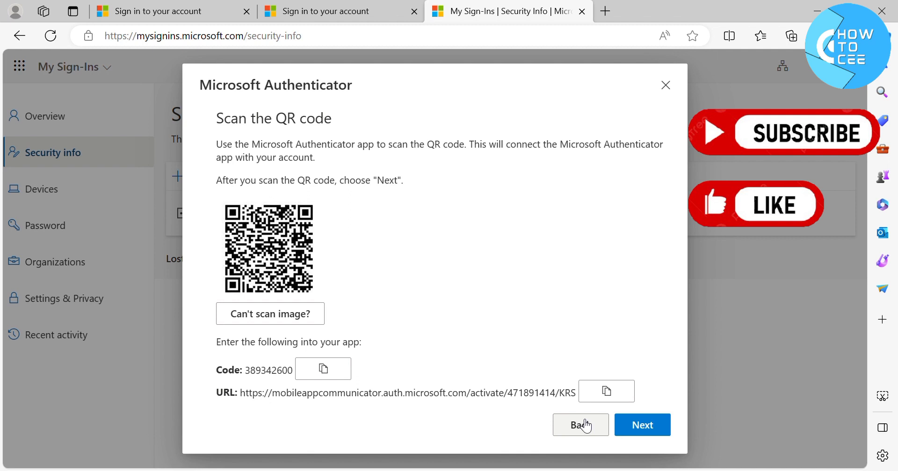
pyautogui.moveTo(512, 266)
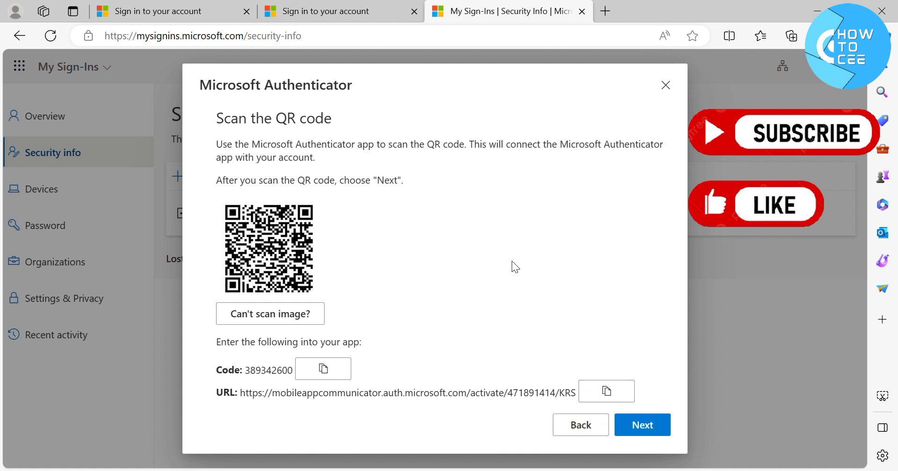